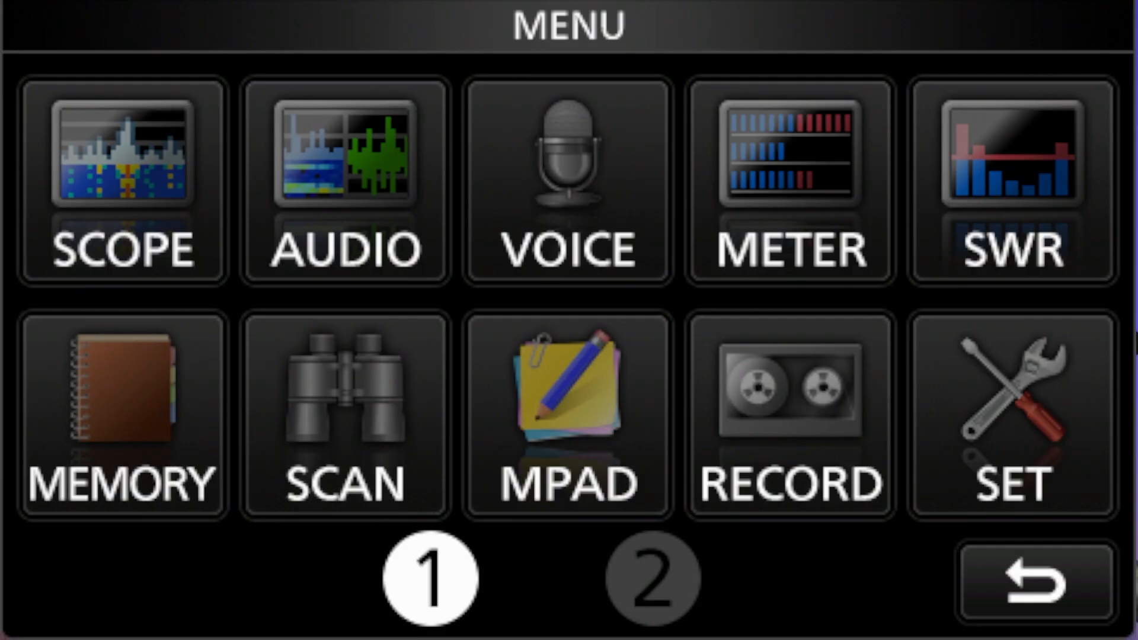
Reach the TX Delay band list showing HF and 50M both OFF.
click(1008, 414)
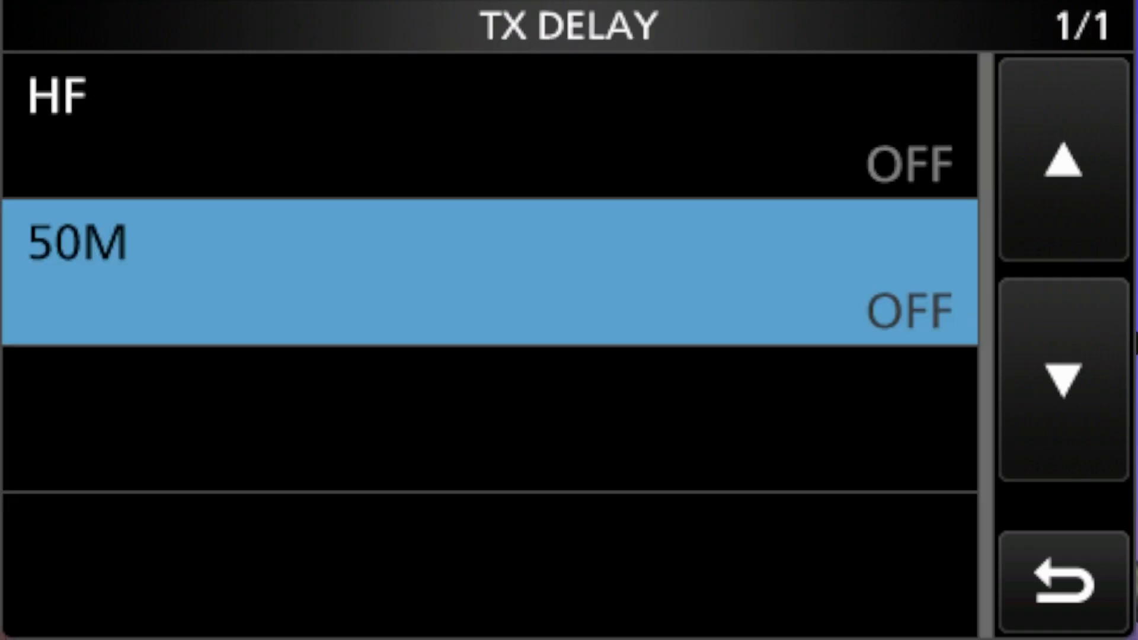
Set the band TX delays and return to the FUNCTION list at TX Delay.
click(1057, 167)
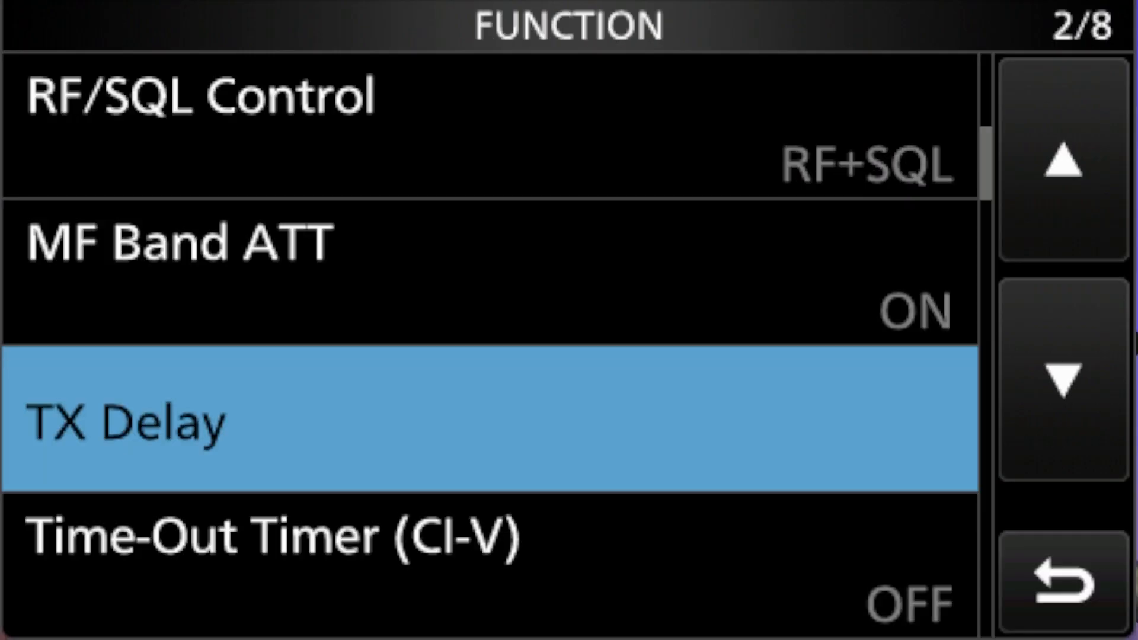
Exit the settings and switch the radio from USB to CW mode.
click(1061, 567)
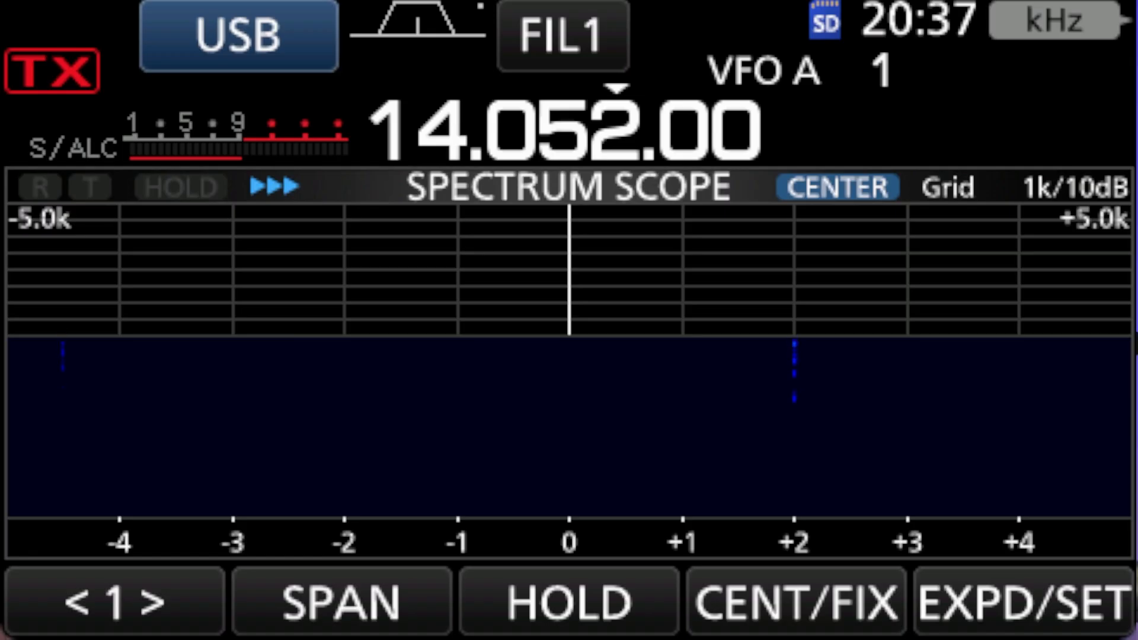
click(238, 34)
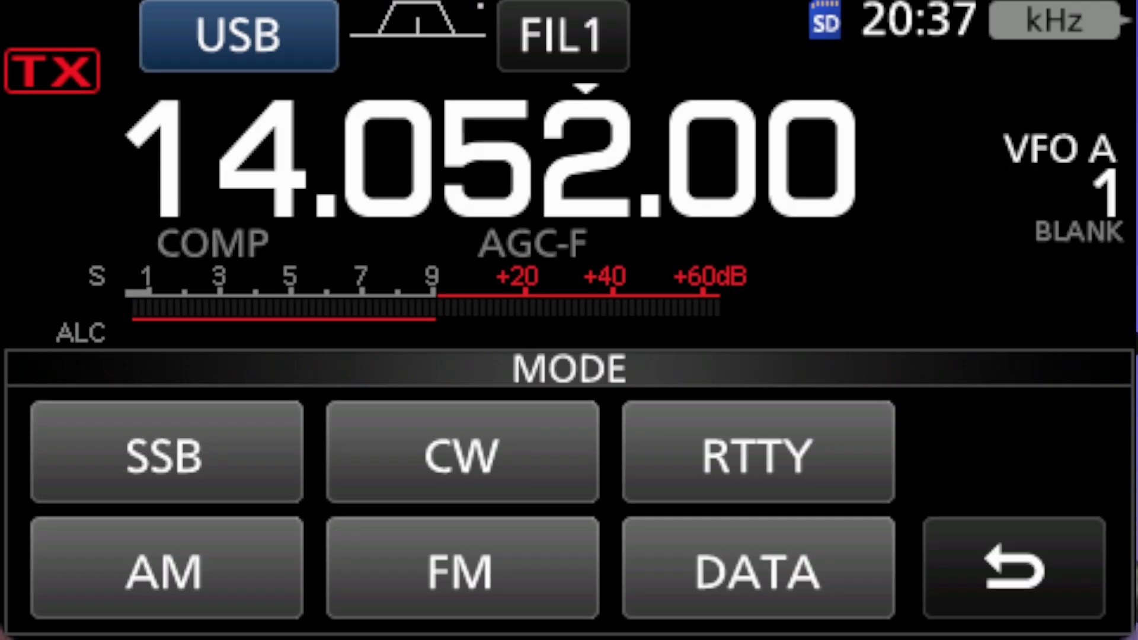
click(460, 454)
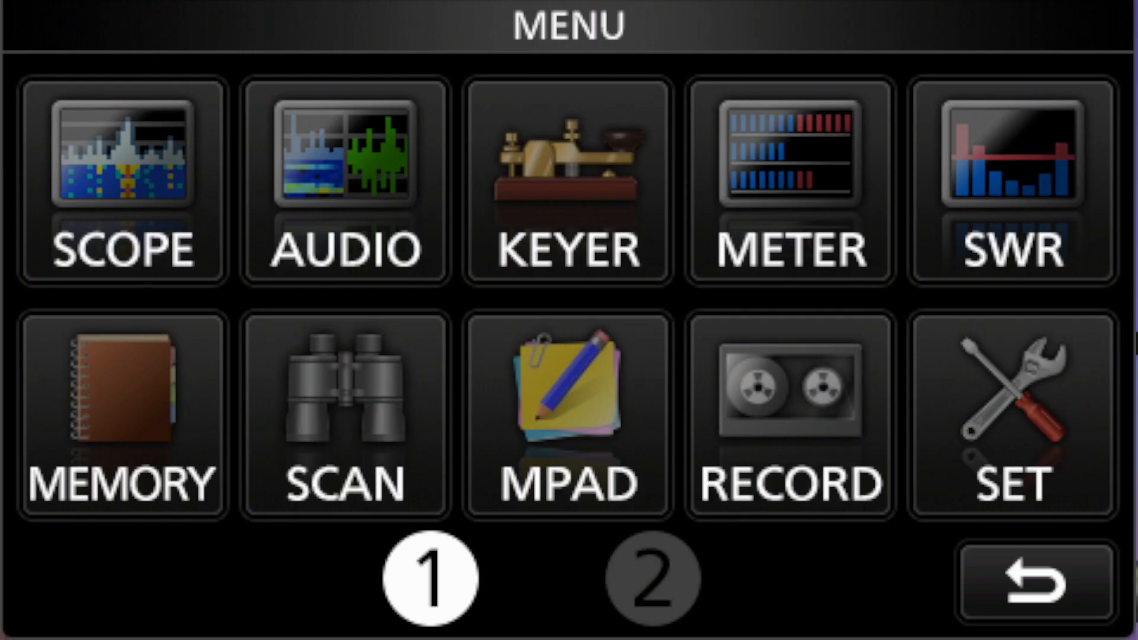
Navigate KEYER > EDIT/SET > CW-KEY SET to reach Rise Time at 2ms.
click(568, 185)
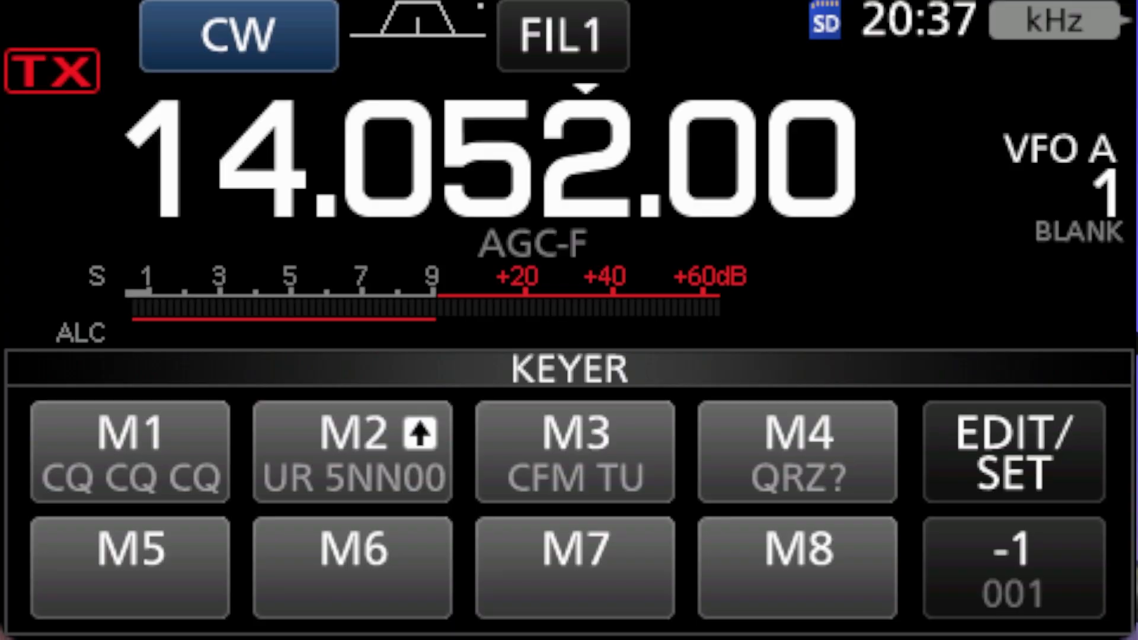
click(1011, 450)
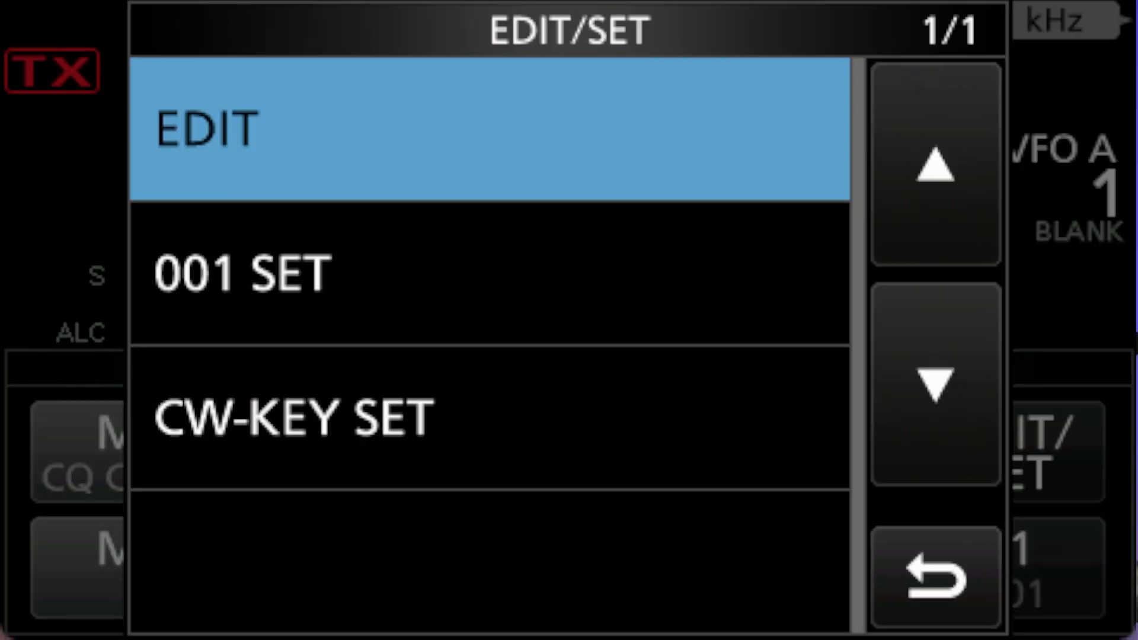
click(290, 417)
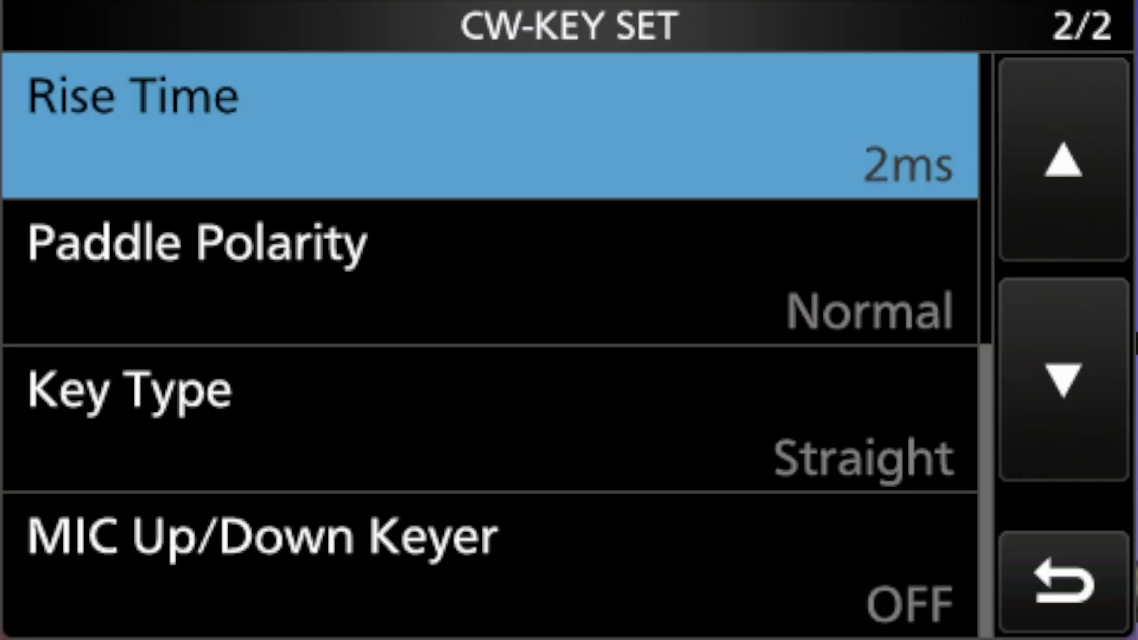